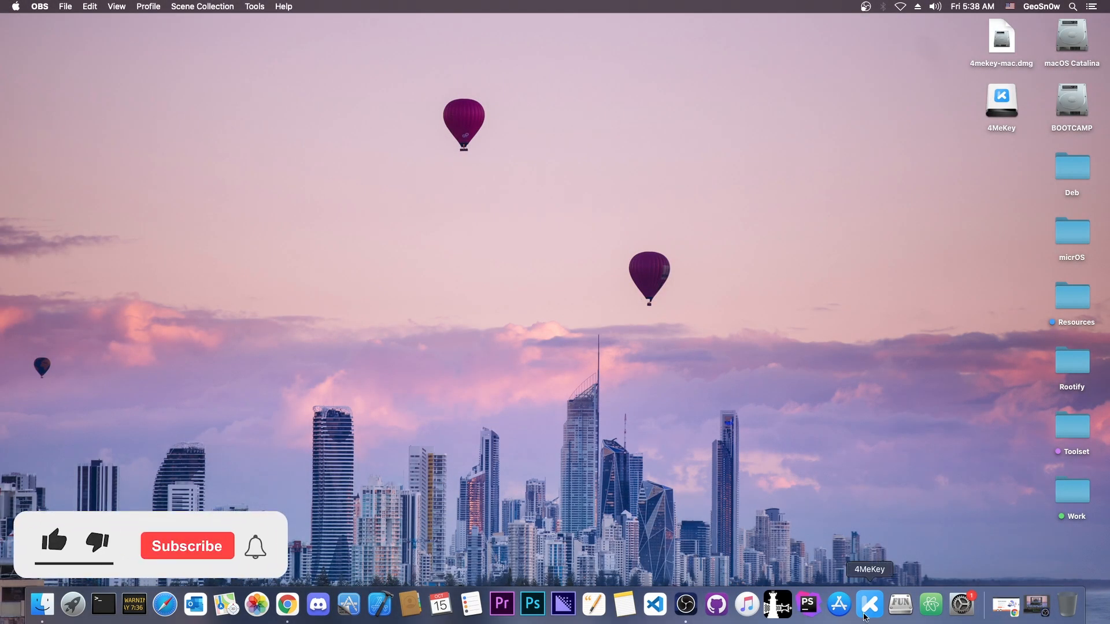
- Launch 4MeKey from the Dock to reach its 'Please Select a Feature' screen
left_click(869, 604)
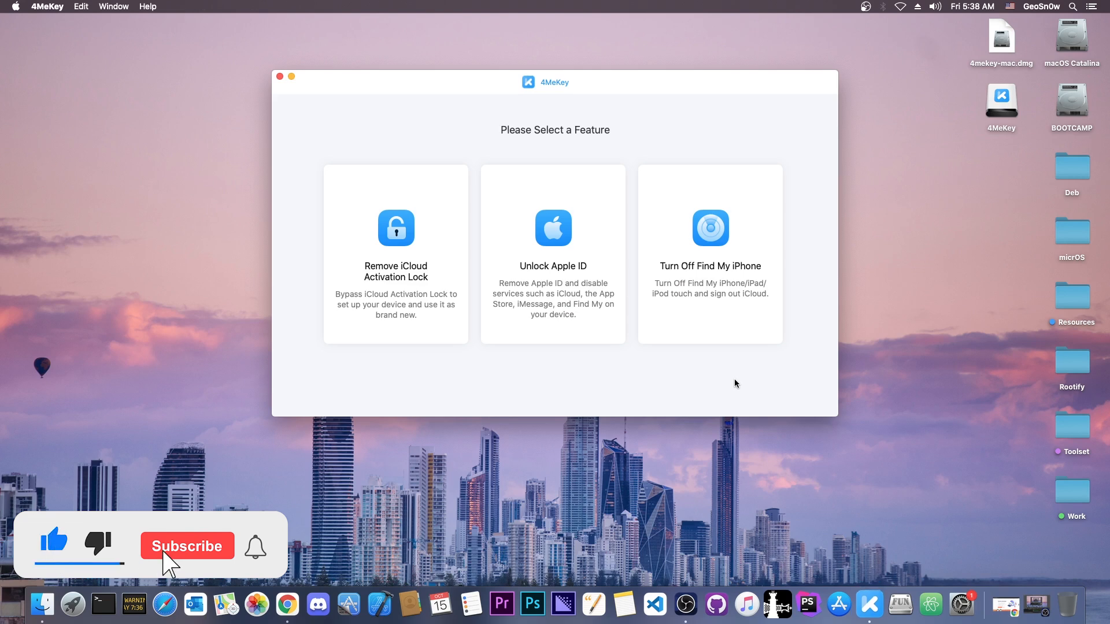
left_click(188, 545)
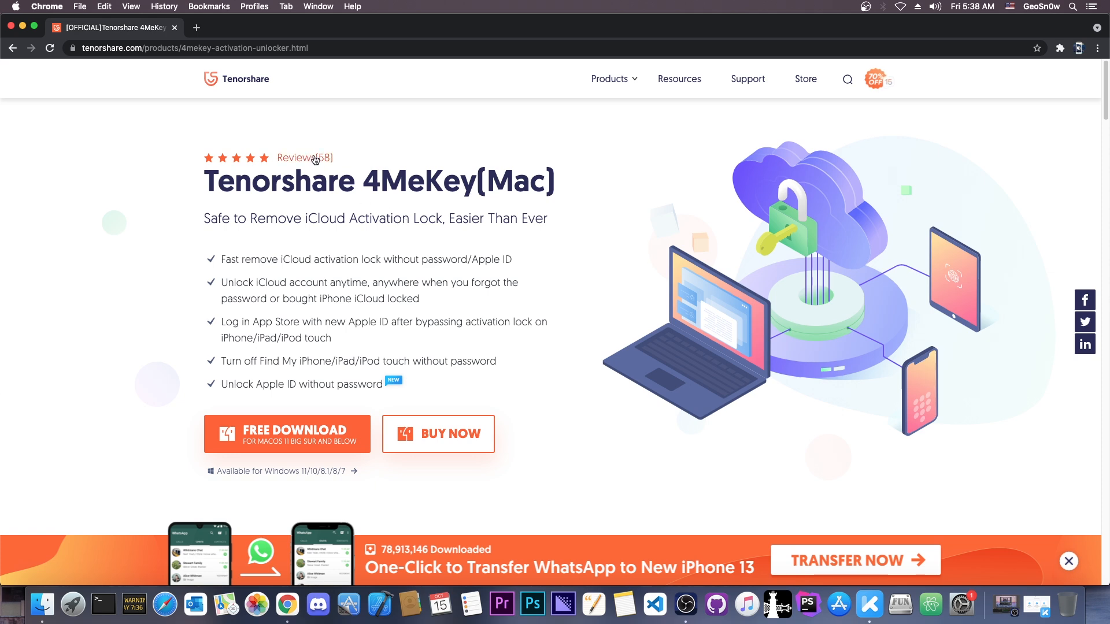
mouse_move(525, 178)
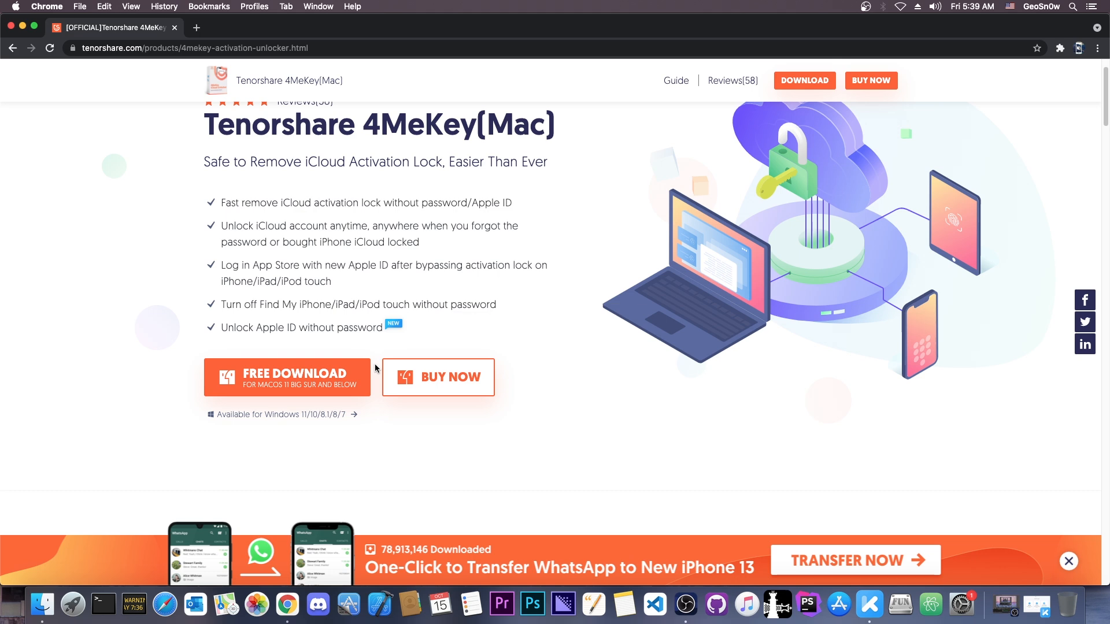
- Scroll through the 4MeKey for Mac product page's feature sections in Chrome
scroll("down", 3)
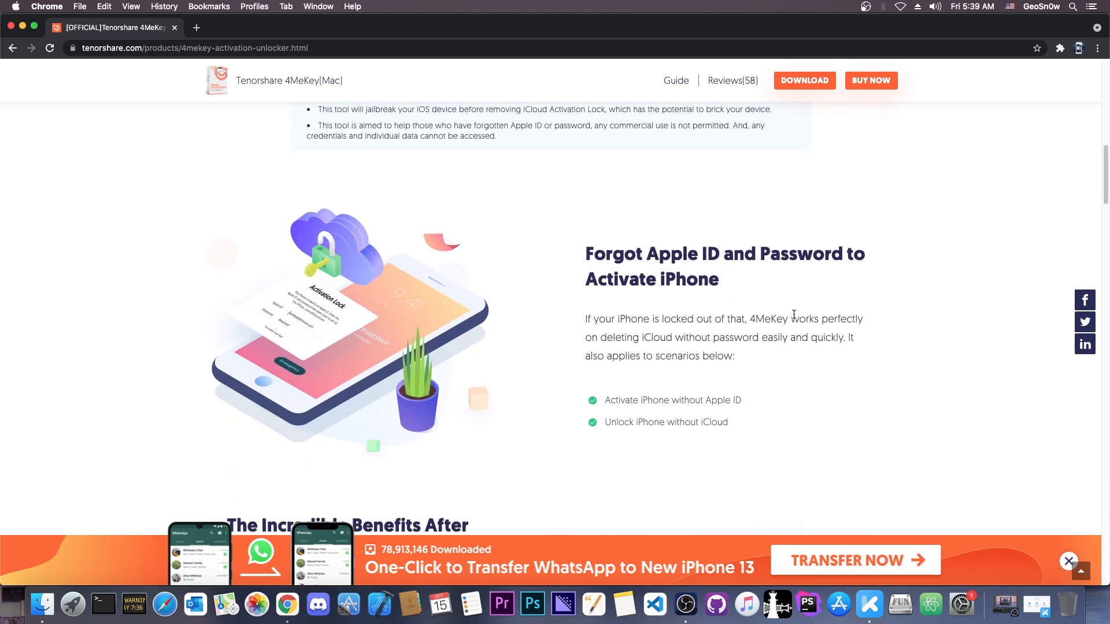
scroll("down", 3)
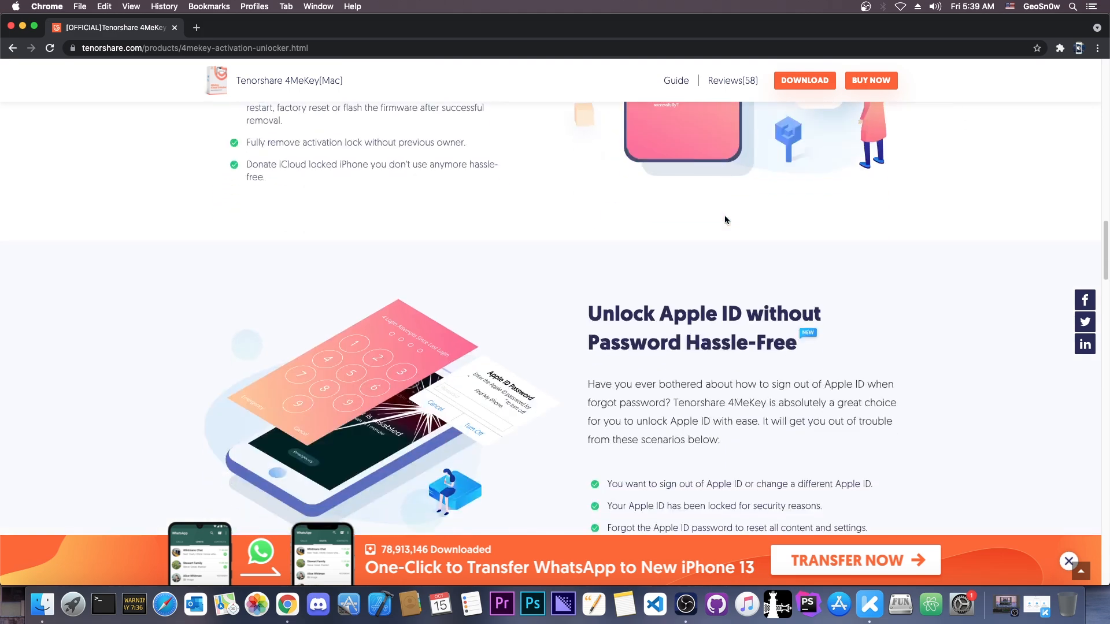
scroll("down", 3)
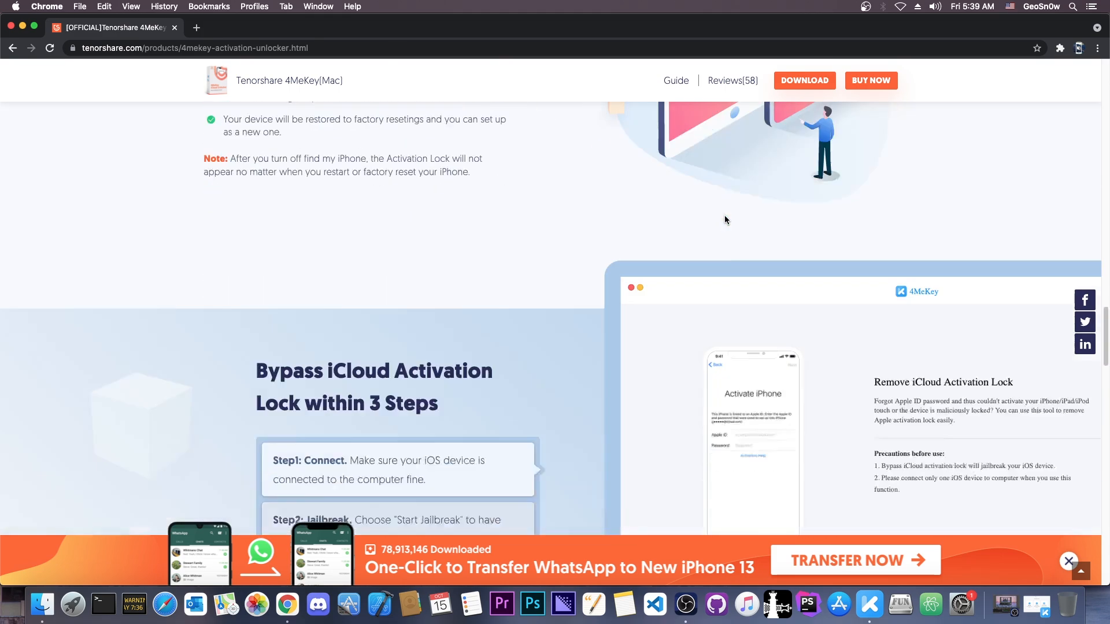
scroll("down", 3)
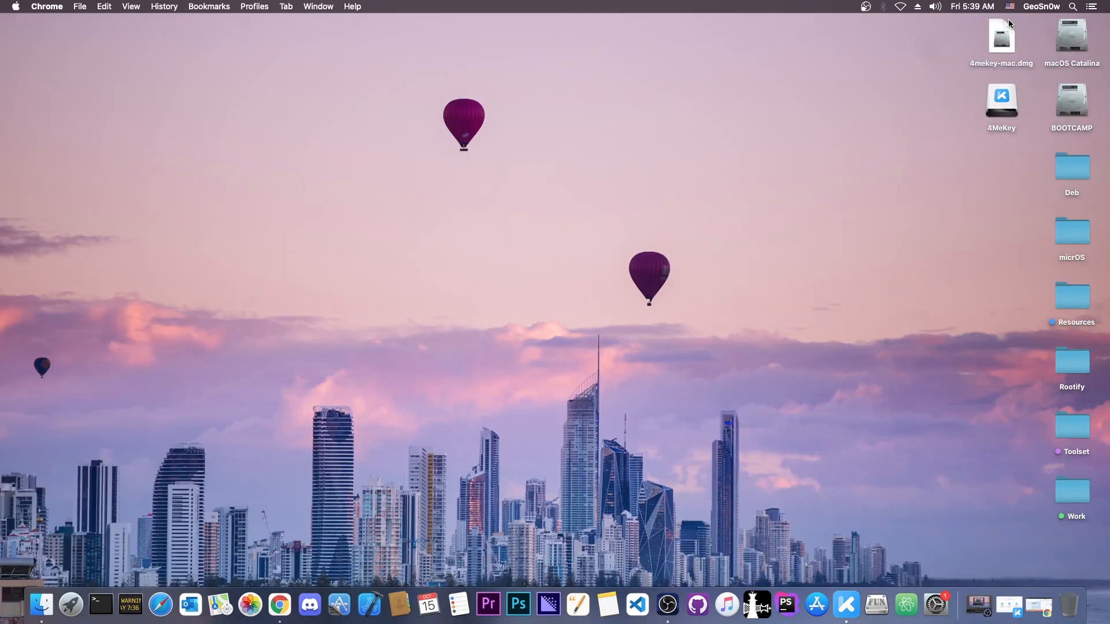
- Install 4MeKey.app from 4mekey-mac.dmg into Applications and close the installer window
left_click(1000, 36)
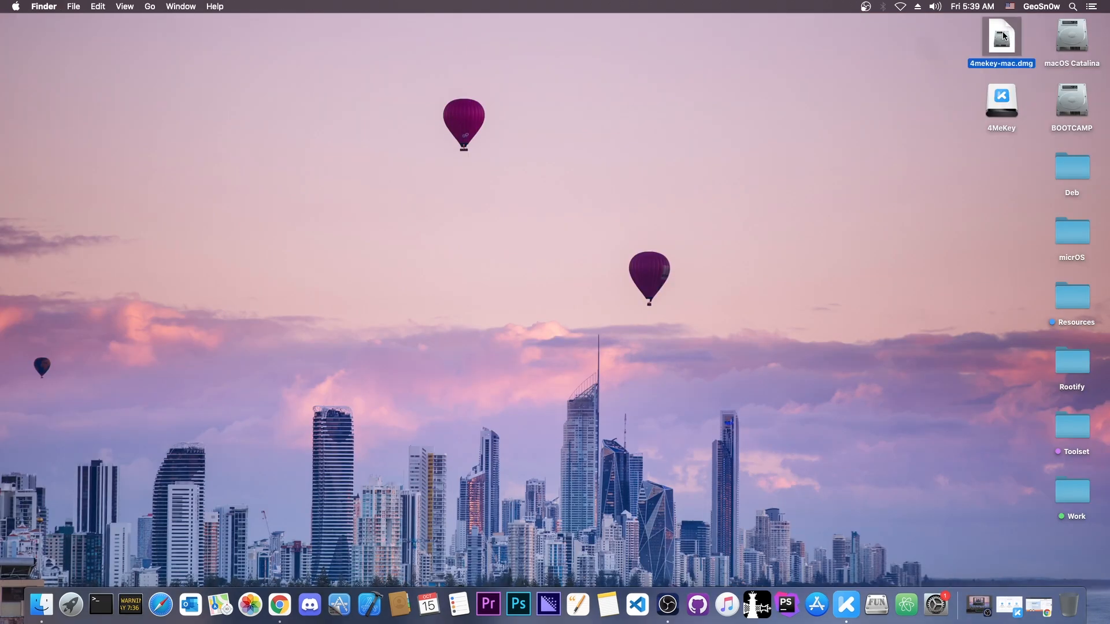
double_click(1000, 36)
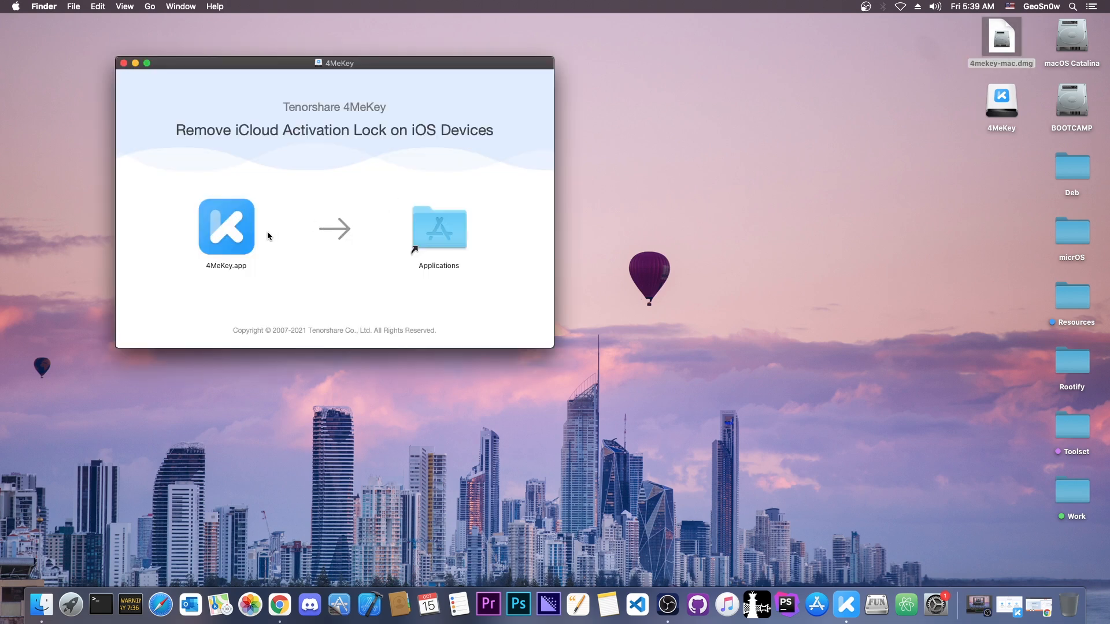
left_click_drag(226, 227, 441, 222)
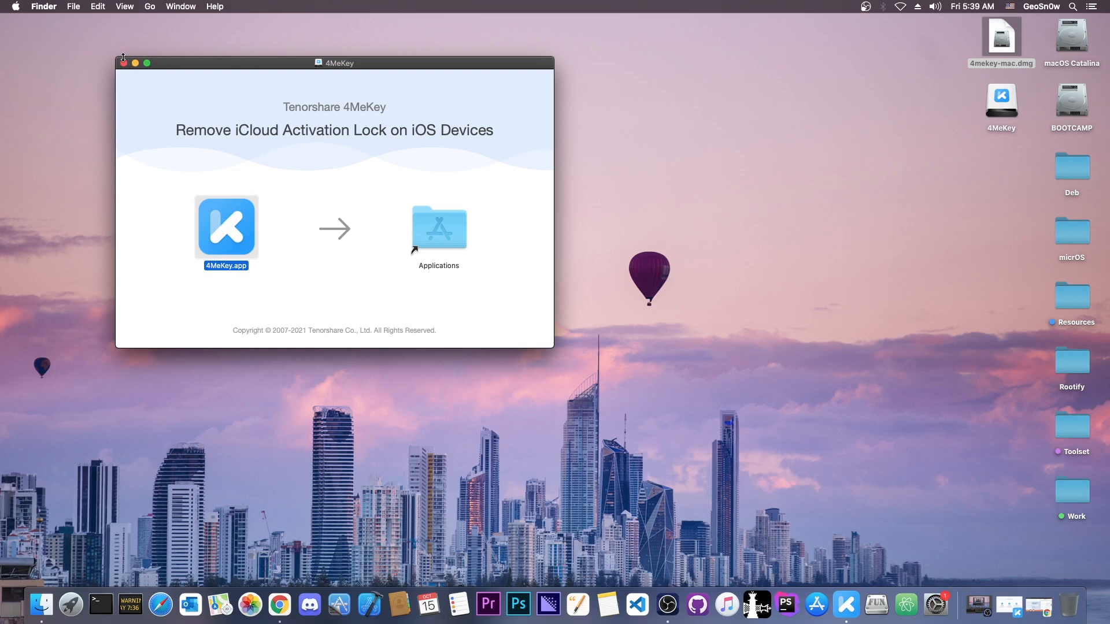
left_click(123, 62)
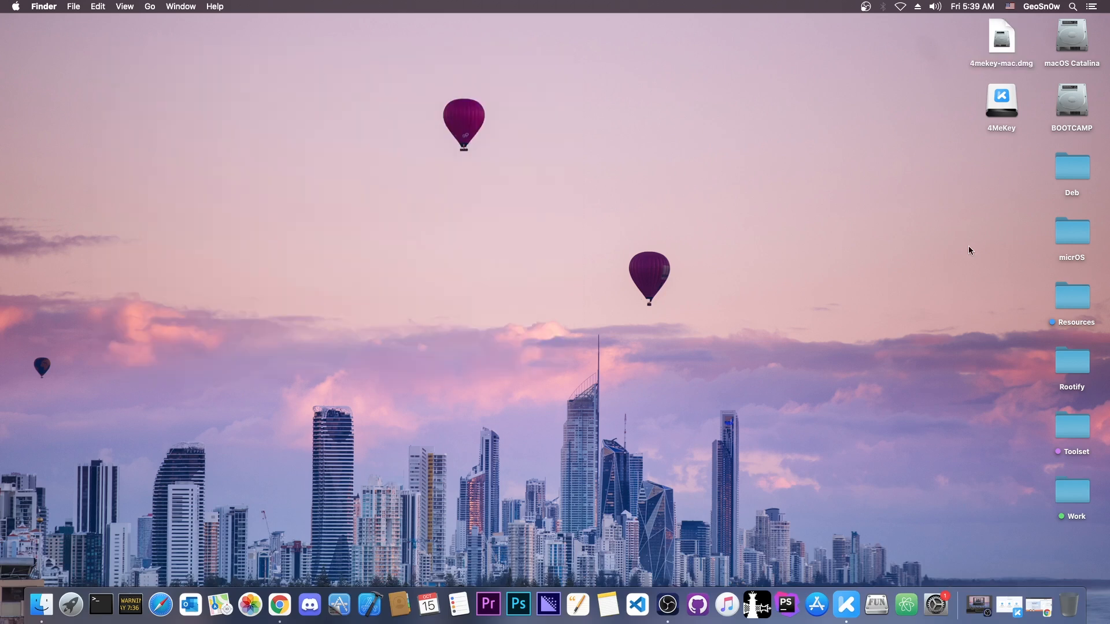
mouse_move(41, 603)
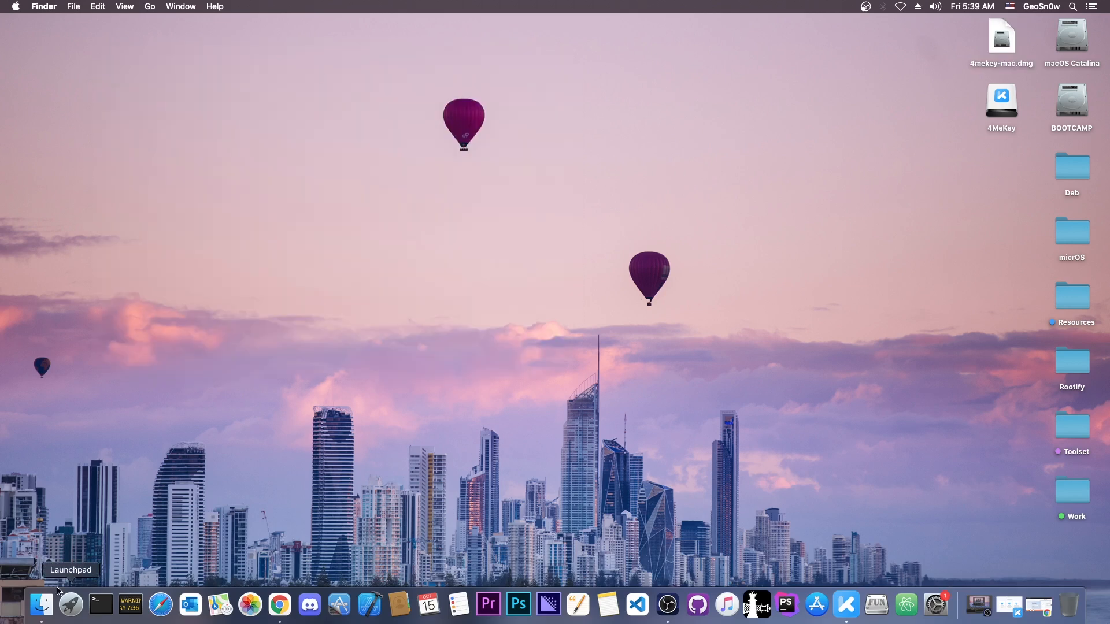
mouse_move(128, 388)
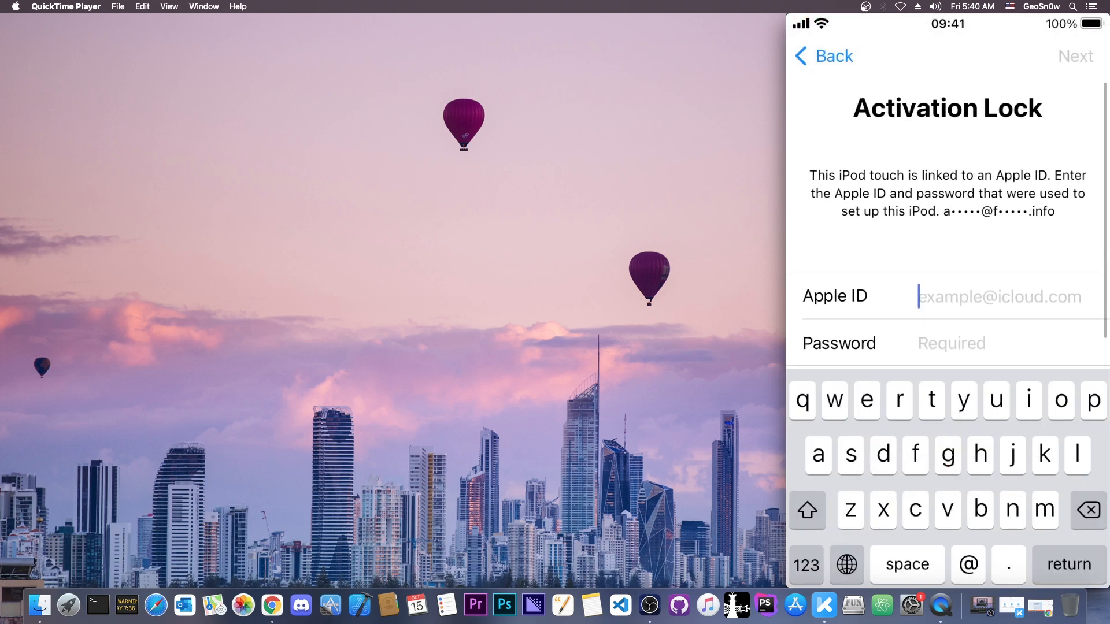
- Enter 'zhsj' as the Apple ID on the mirrored iPod's Activation Lock screen
left_click(1074, 56)
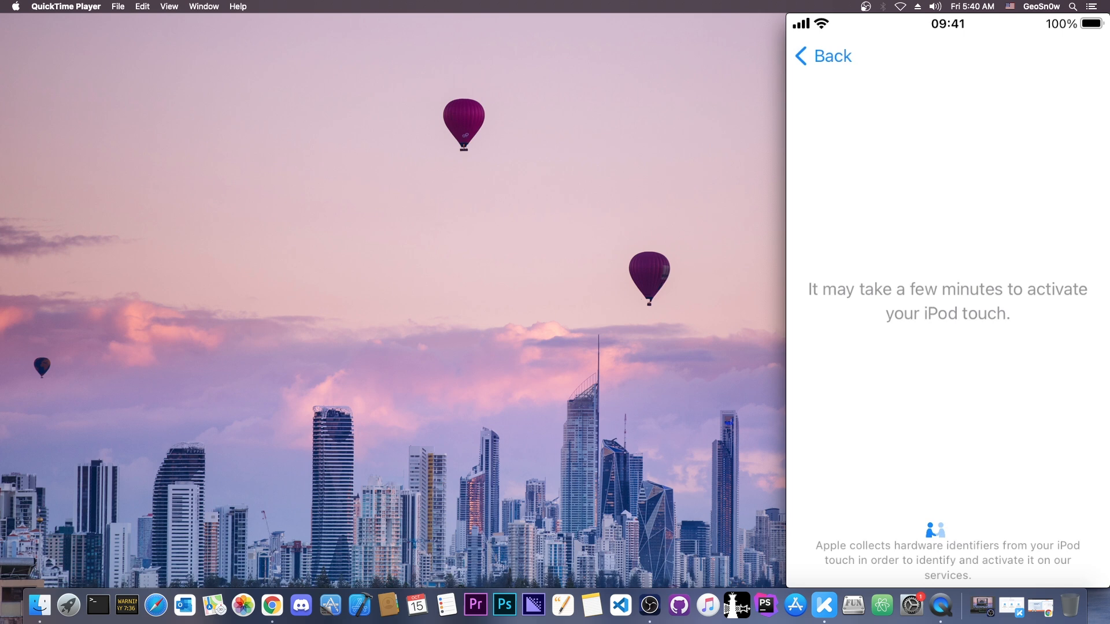
left_click(998, 295)
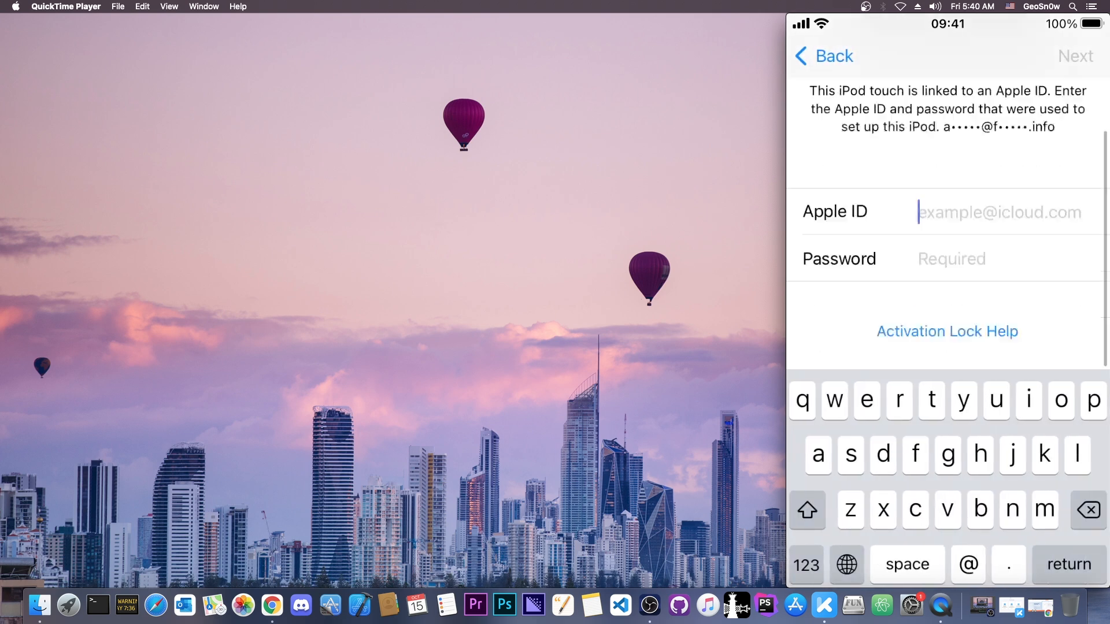
type("zhsjsjt")
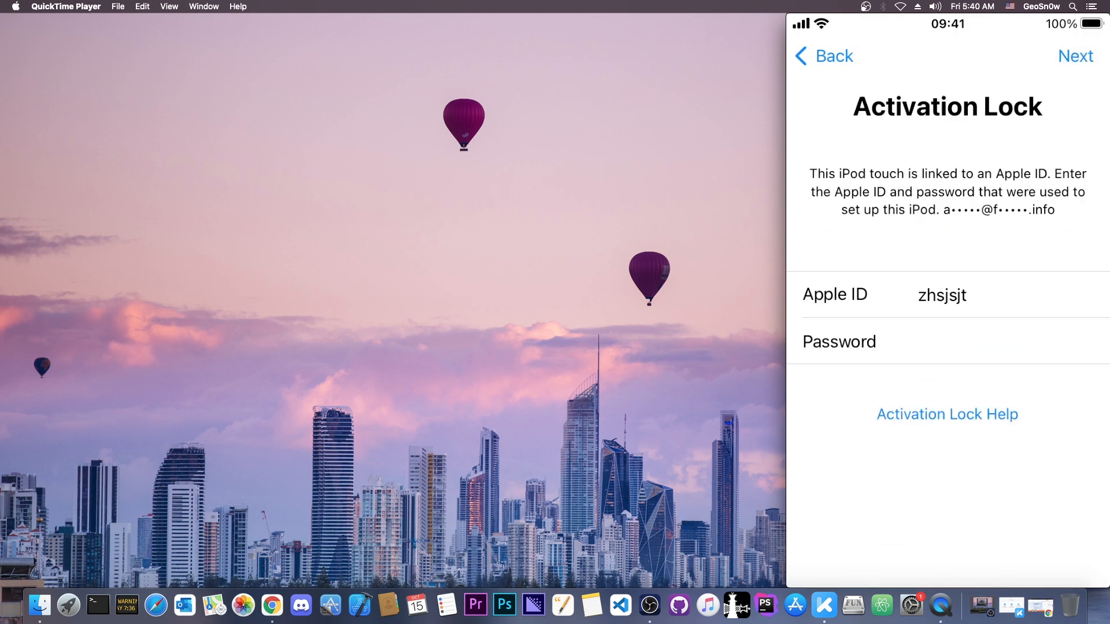
mouse_move(823, 604)
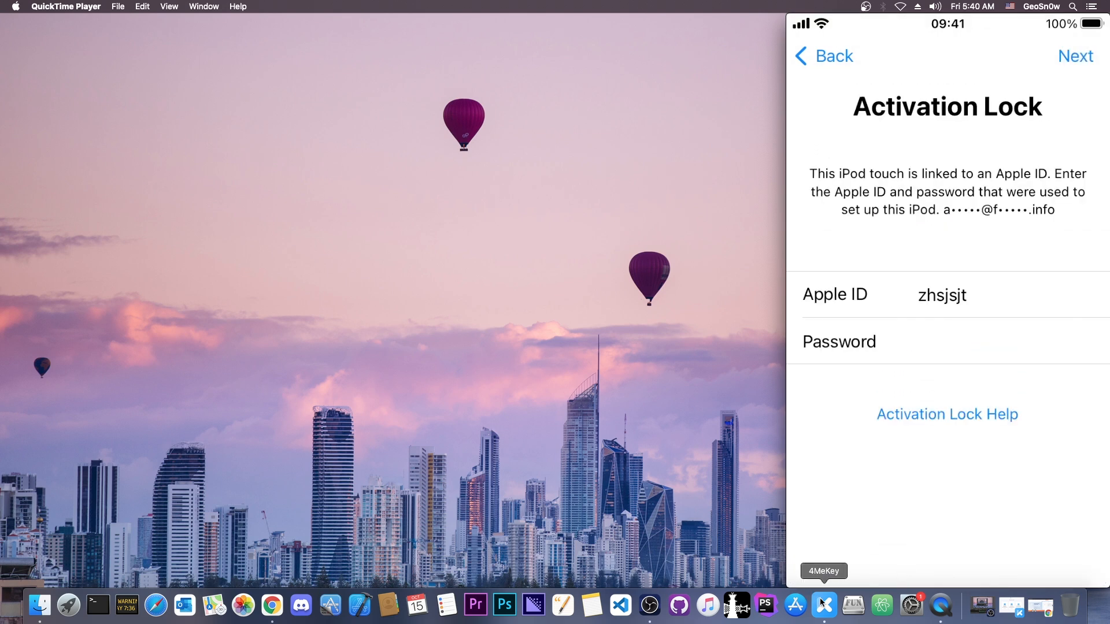
- Back in 4MeKey, read the usage disclaimer and agree to continue to lock removal
left_click(823, 604)
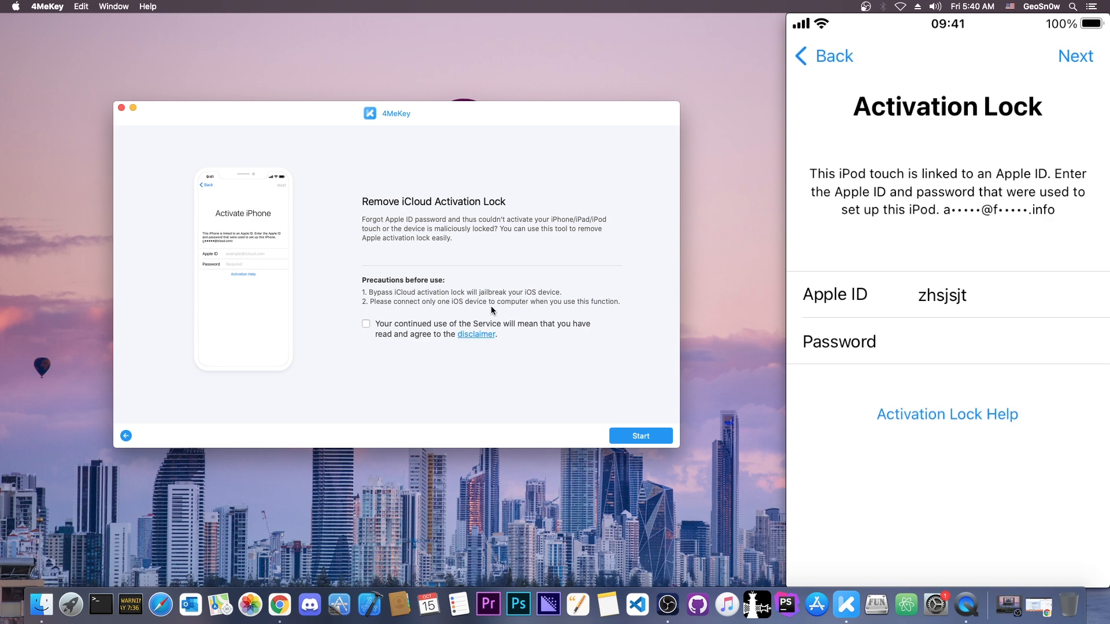
mouse_move(447, 308)
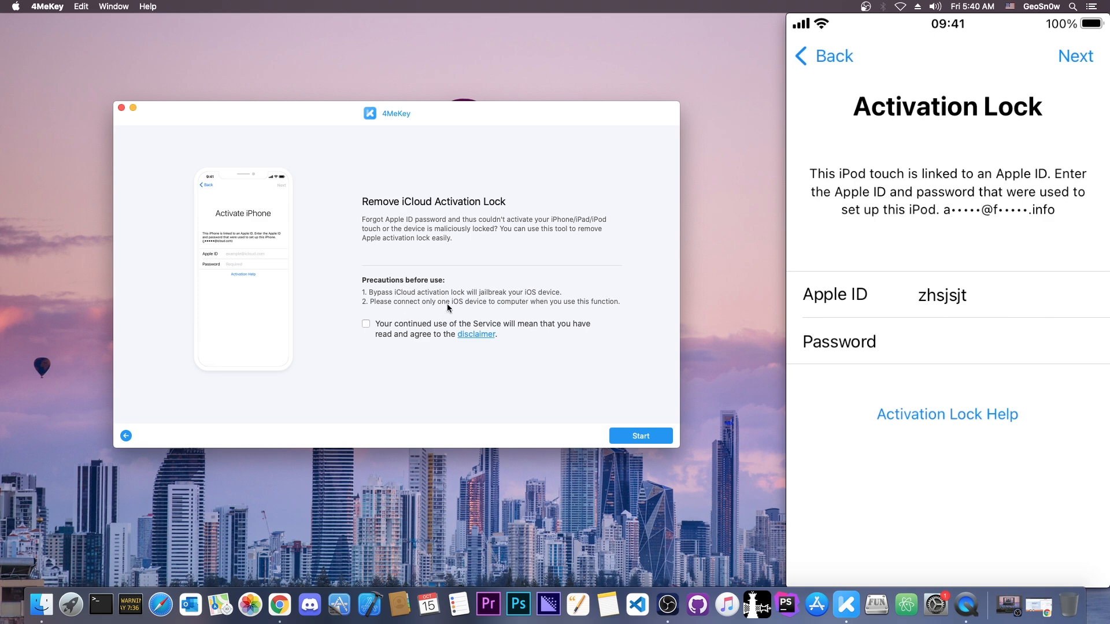
left_click(475, 334)
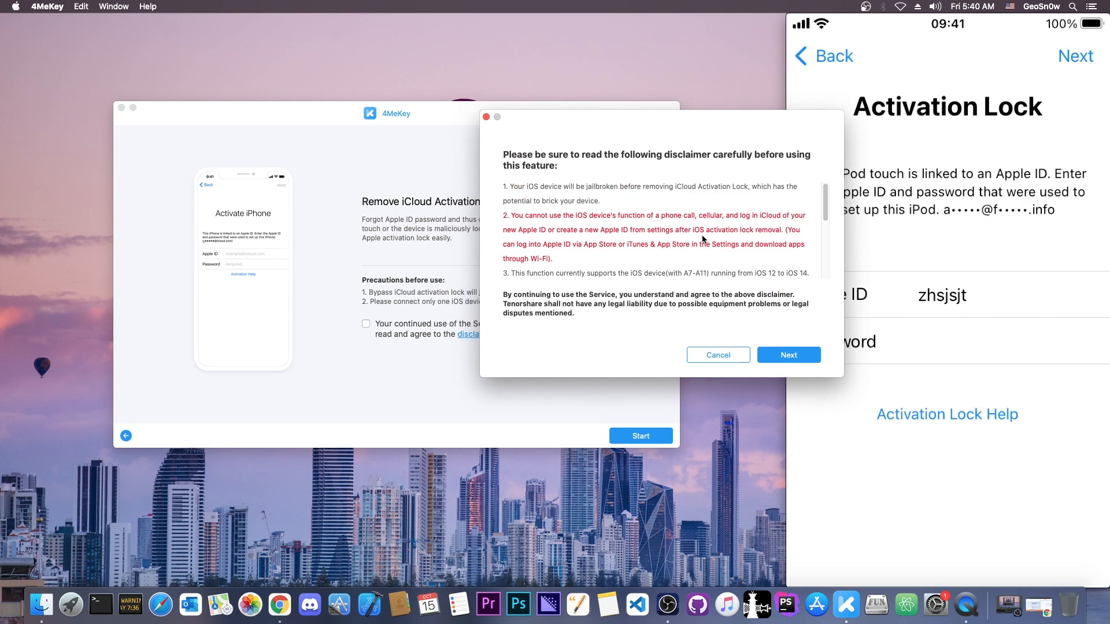
mouse_move(691, 238)
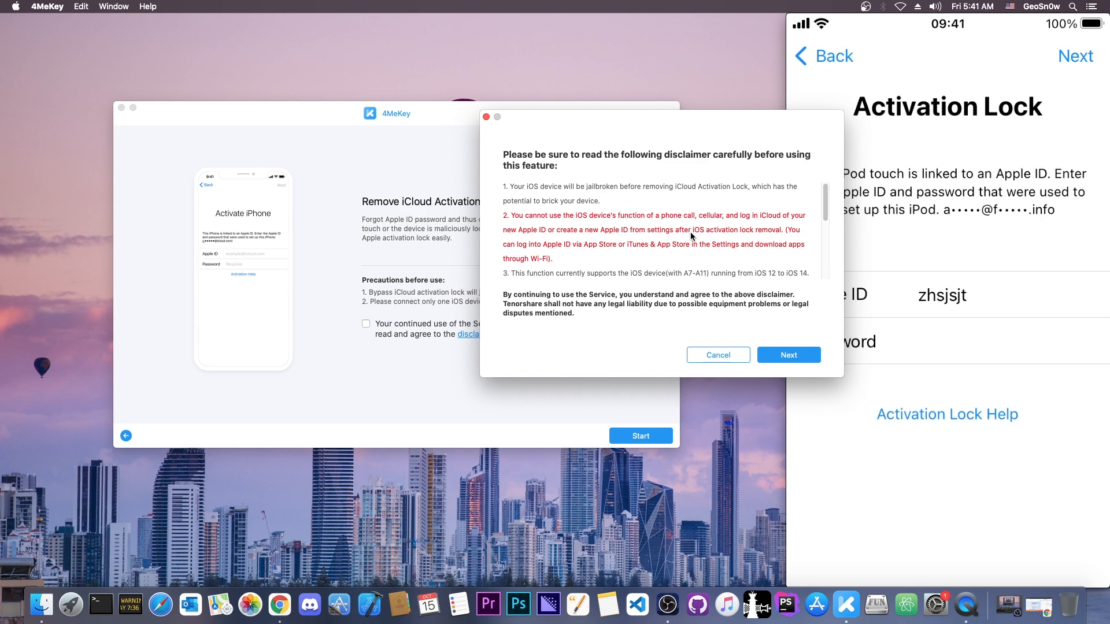
mouse_move(834, 343)
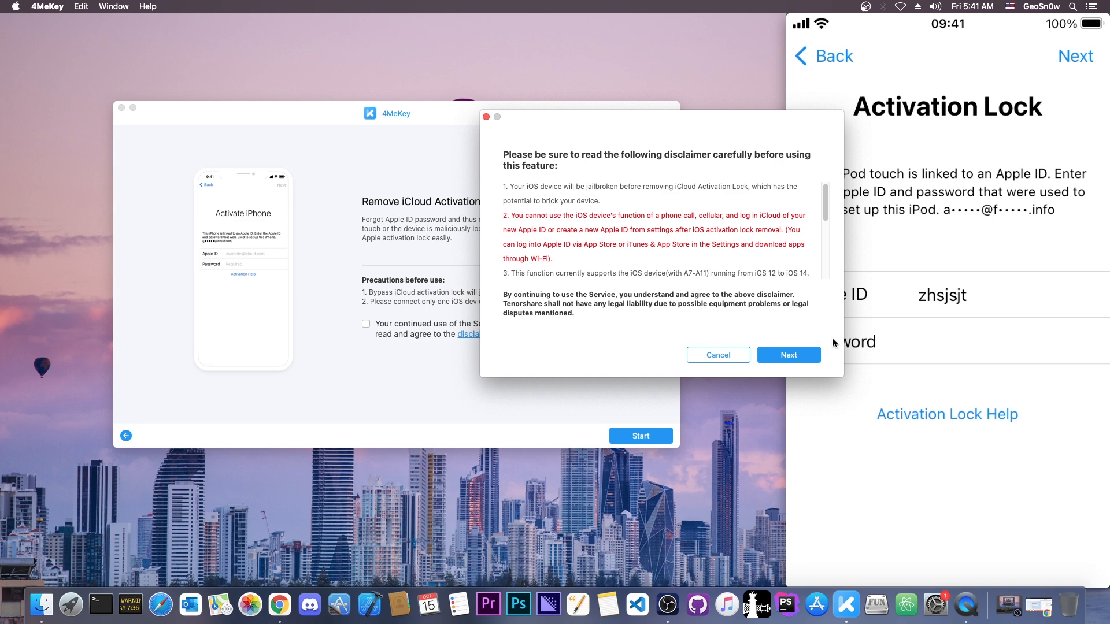
mouse_move(800, 338)
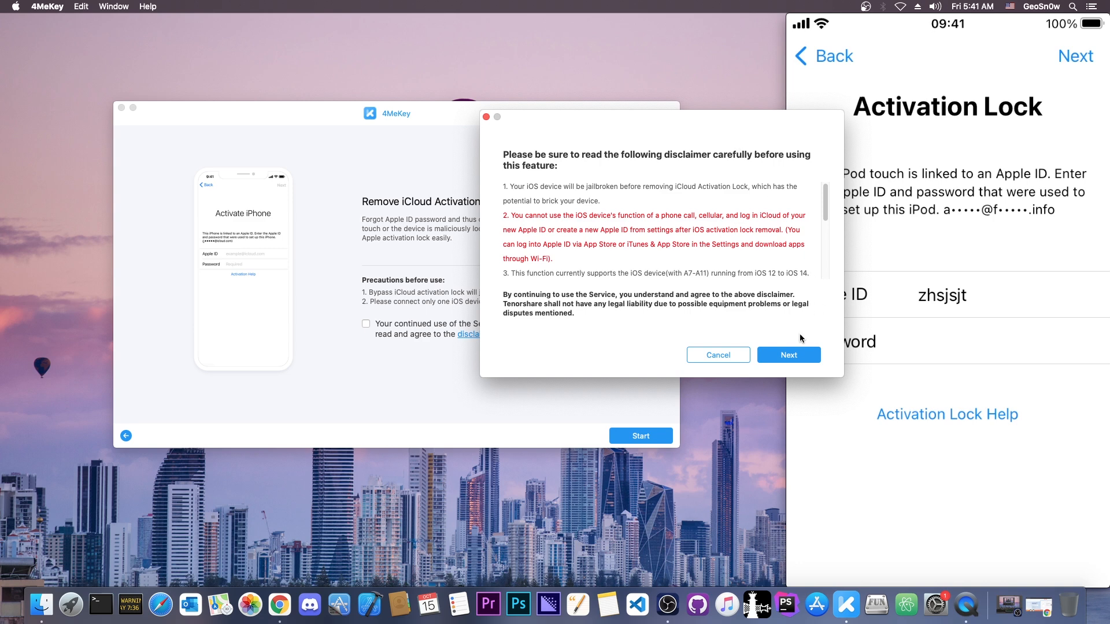
left_click(787, 355)
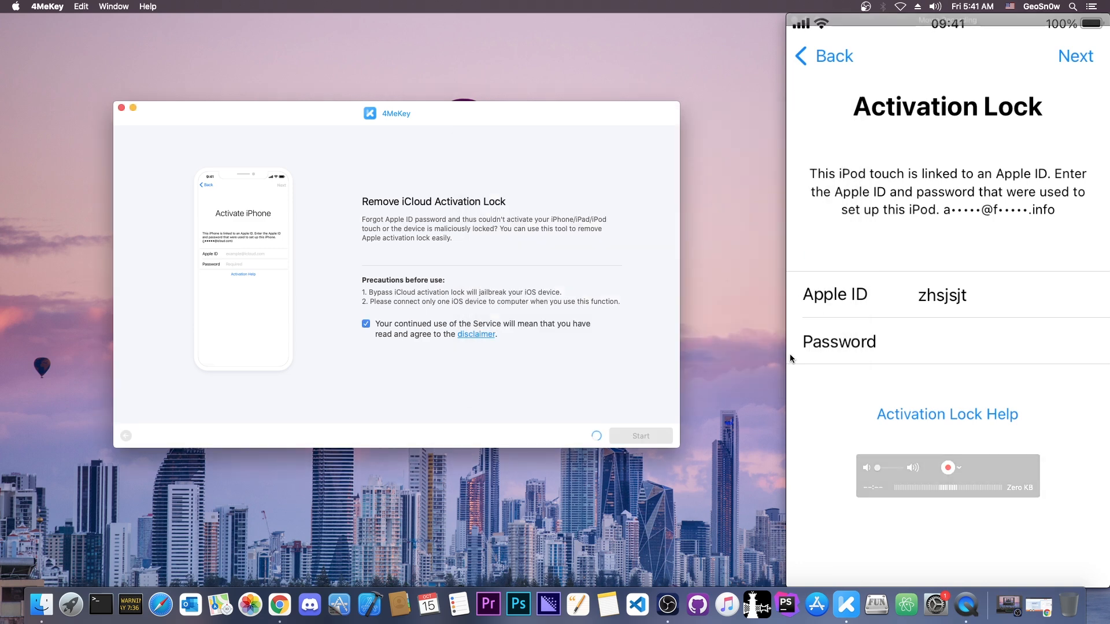
- Confirm the iPod's device information and start removing its activation lock
left_click(639, 436)
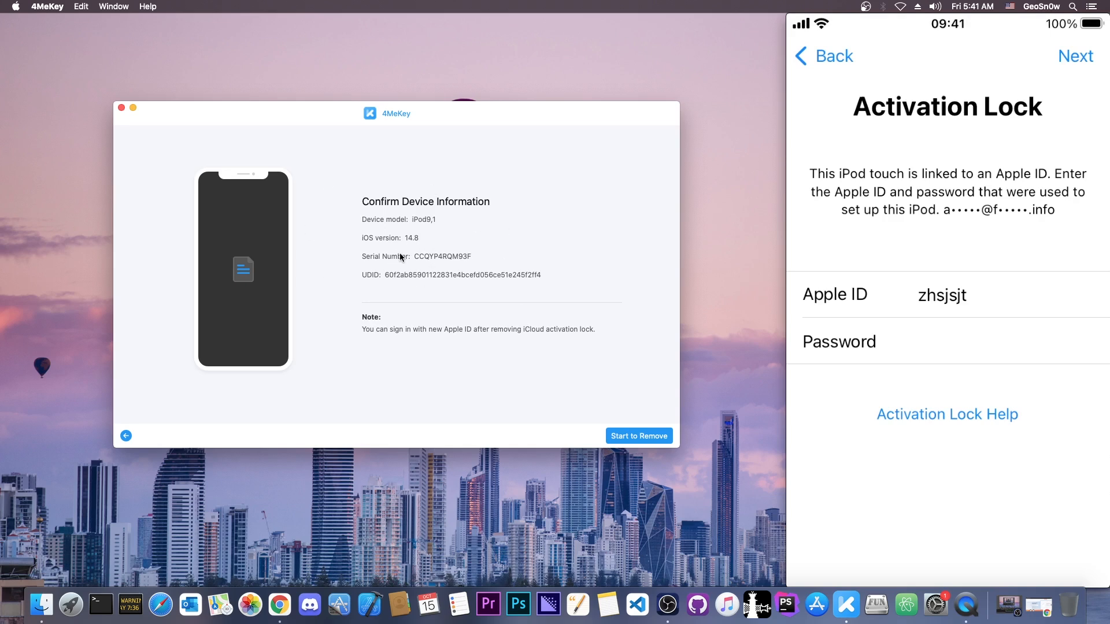
mouse_move(410, 246)
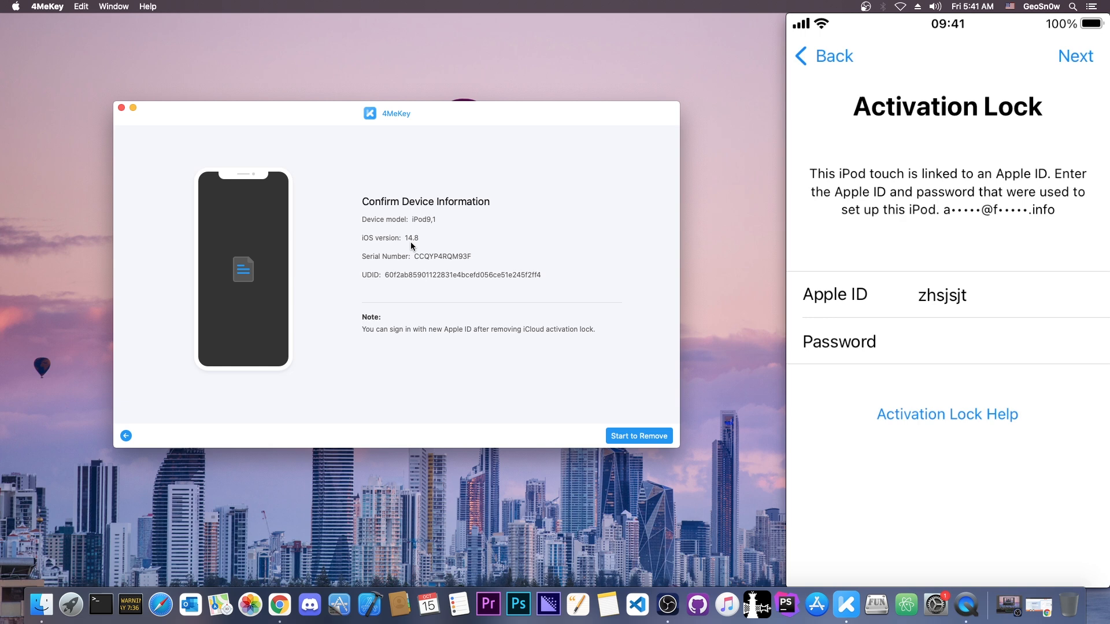
mouse_move(423, 231)
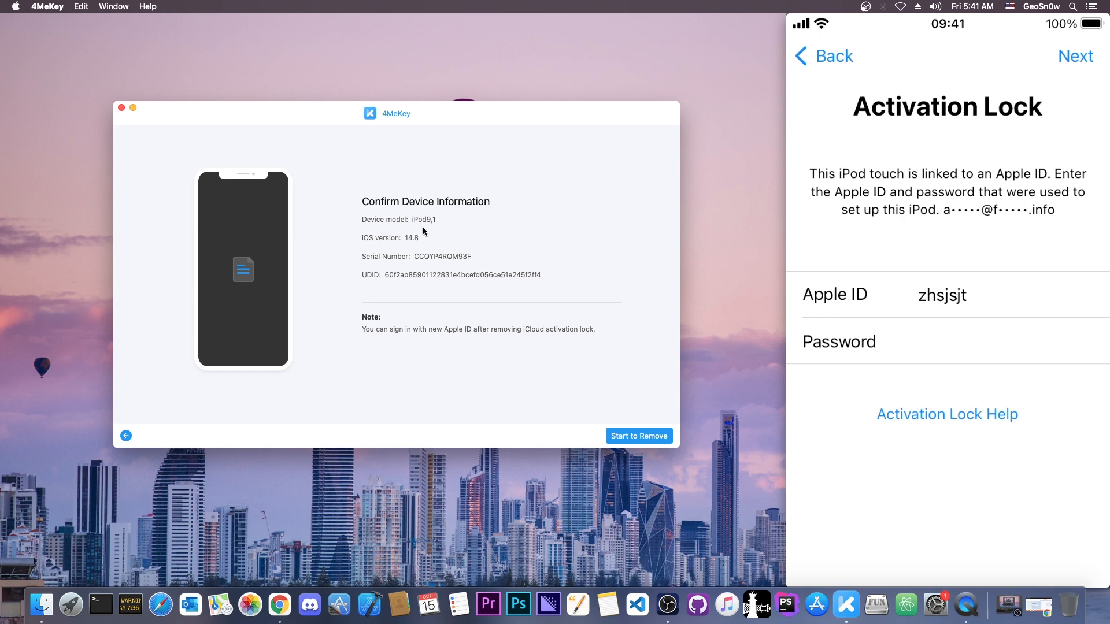
left_click(637, 435)
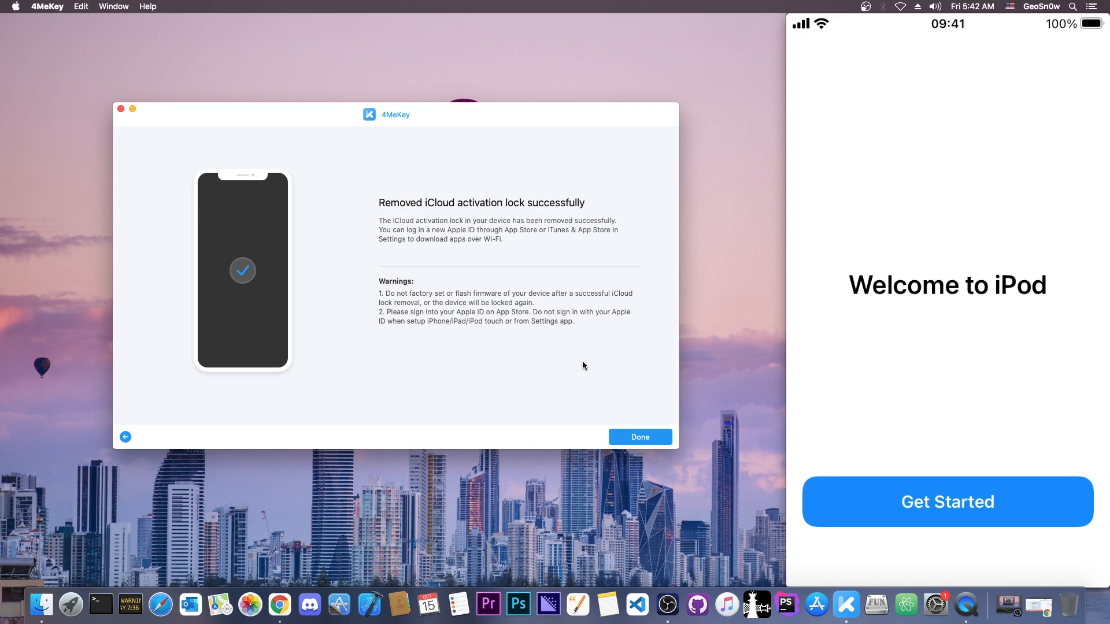
- Set up the unlocked iPod to its home screen and finish with Done in 4MeKey
left_click(947, 502)
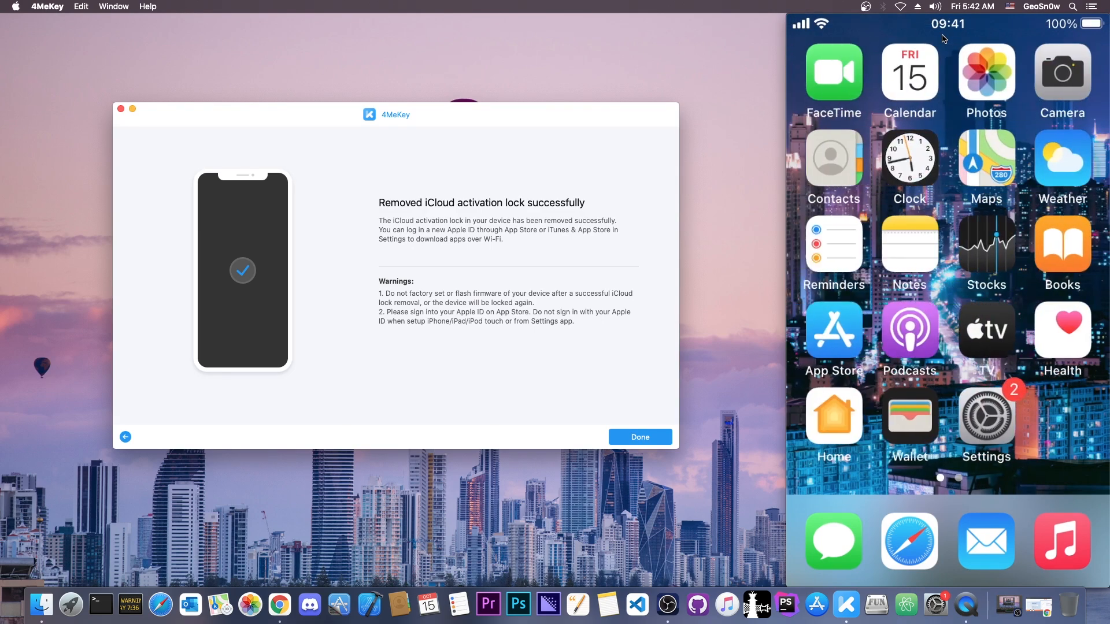
scroll("left", 3)
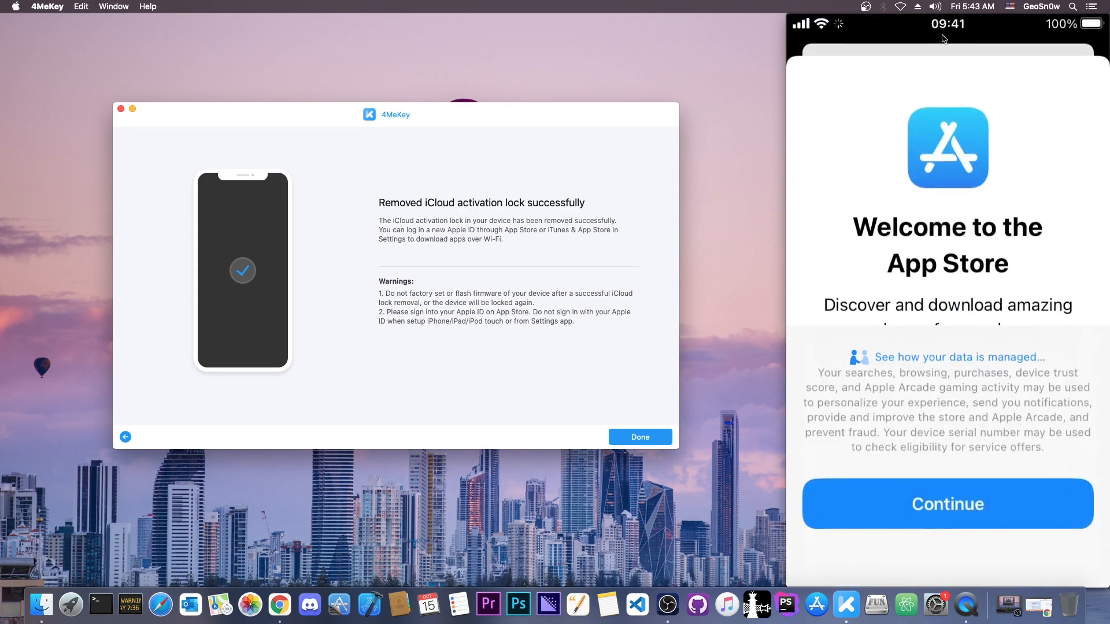
left_click(946, 504)
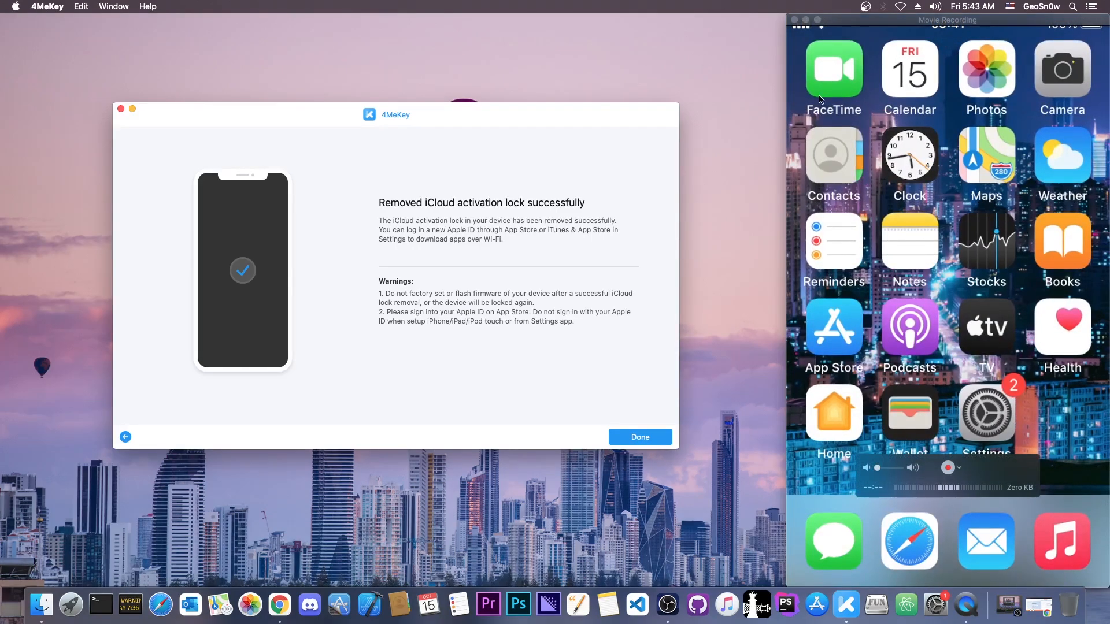
left_click(638, 437)
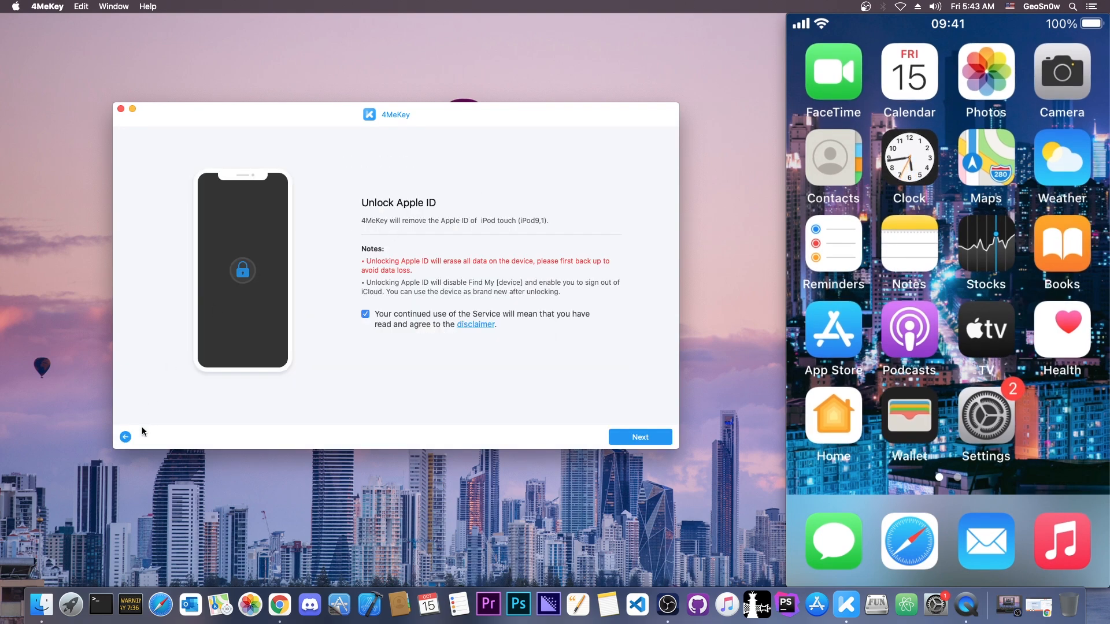
- Return to Remove iCloud Activation Lock, view checkra1n's jailbreak options, then quit checkra1n
left_click(125, 437)
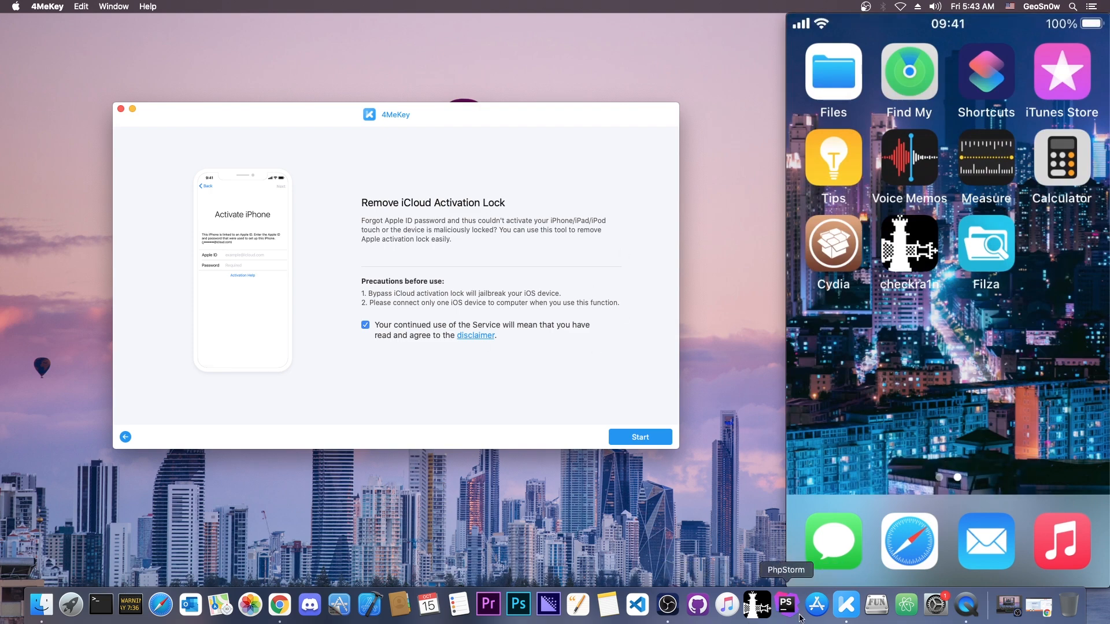
left_click(756, 605)
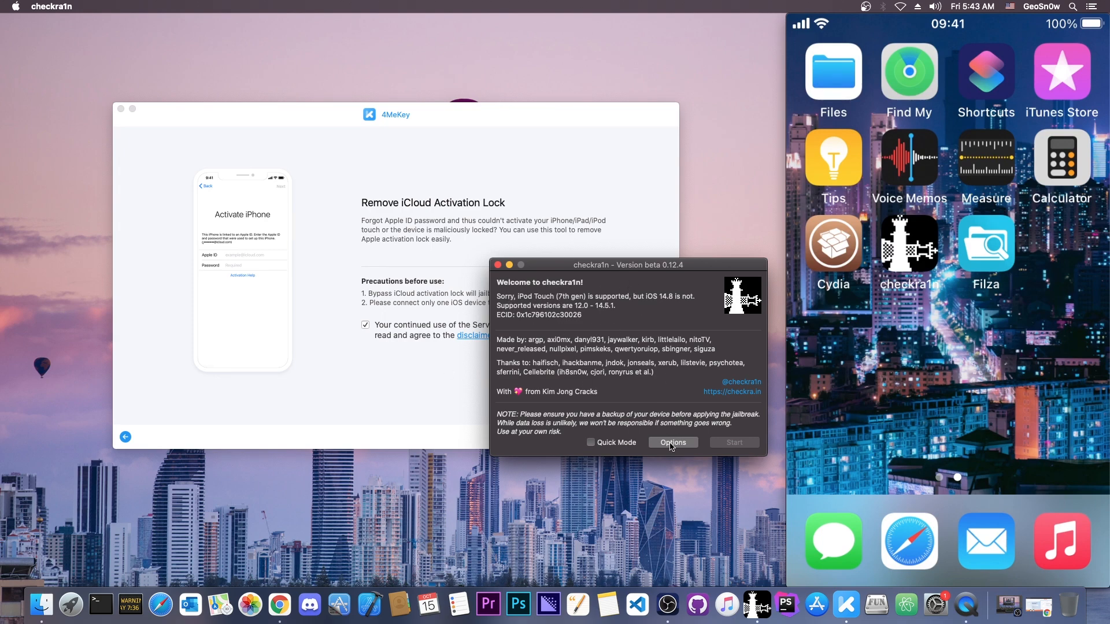
left_click(672, 443)
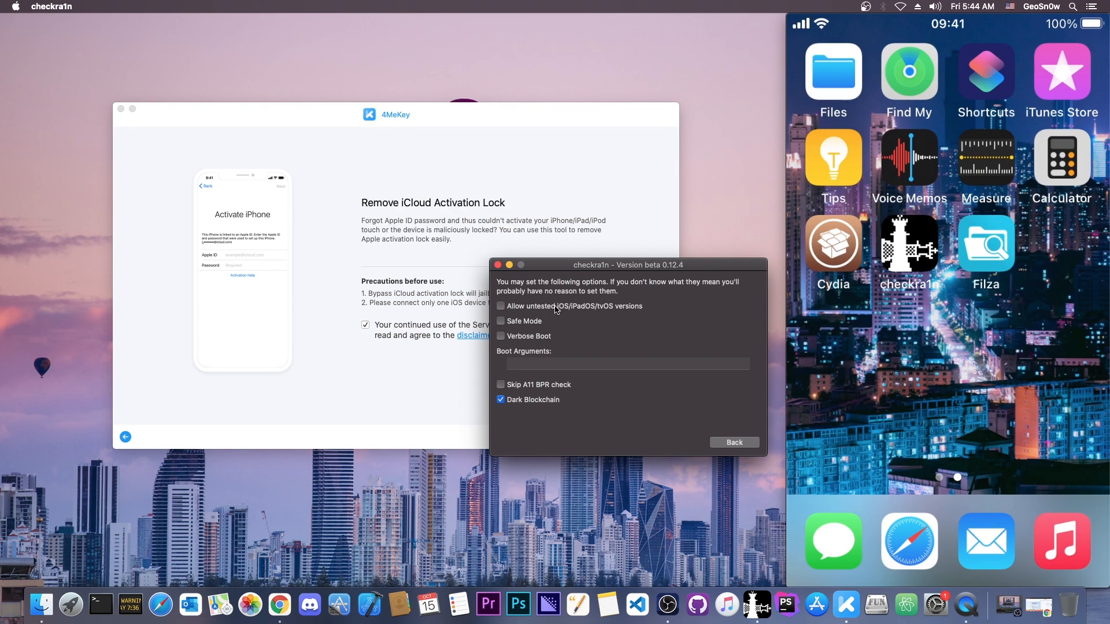
left_click(733, 442)
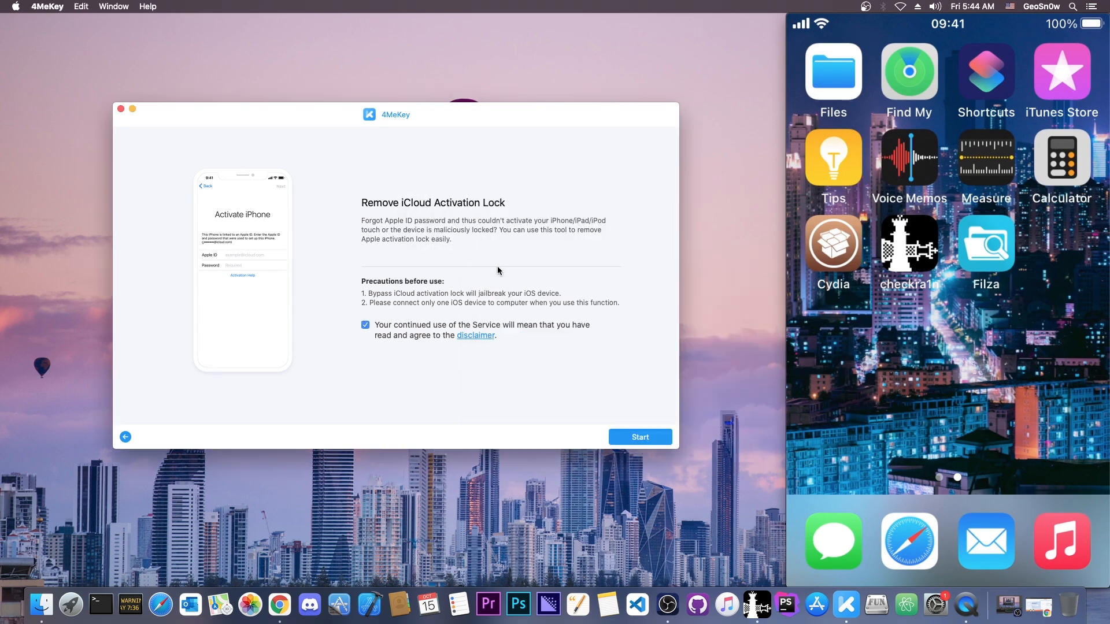
mouse_move(467, 112)
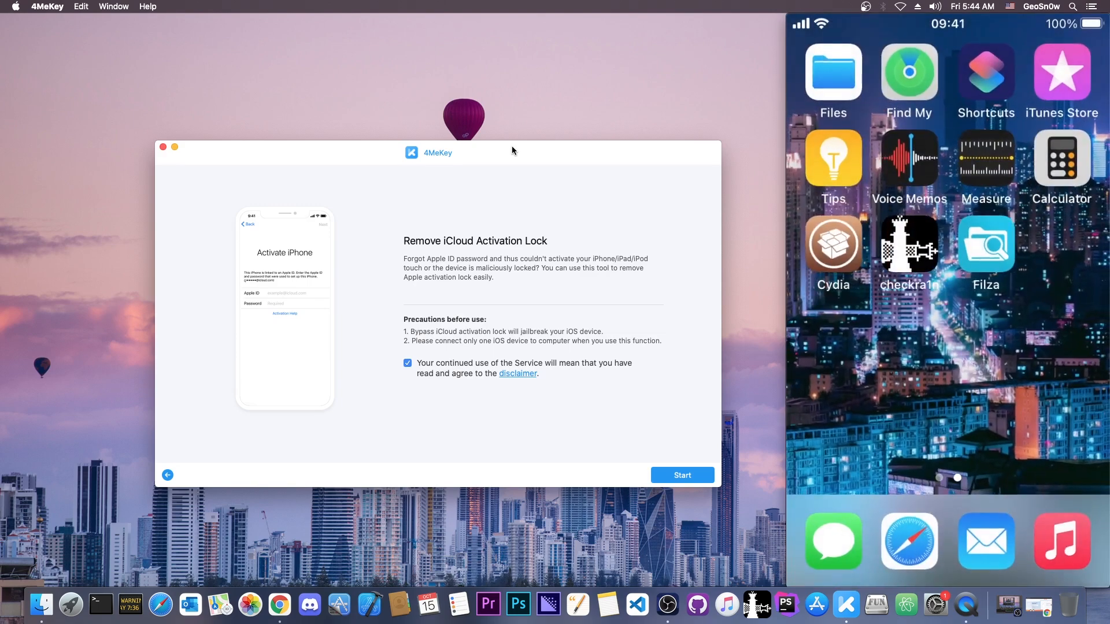
mouse_move(164, 147)
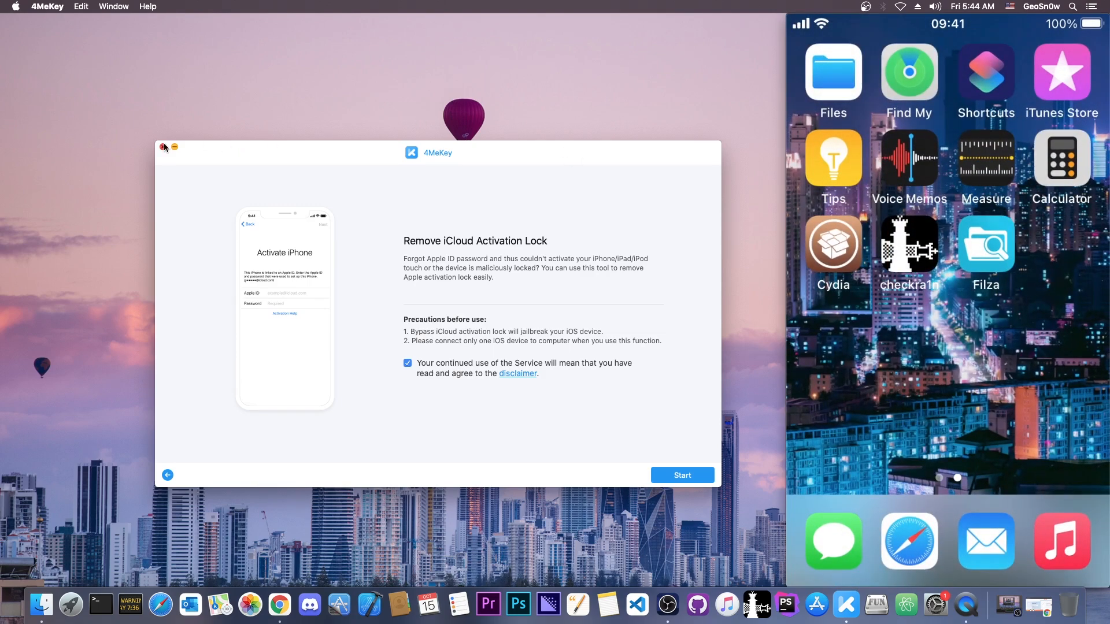
- Close the 4MeKey activation lock removal window
left_click(163, 148)
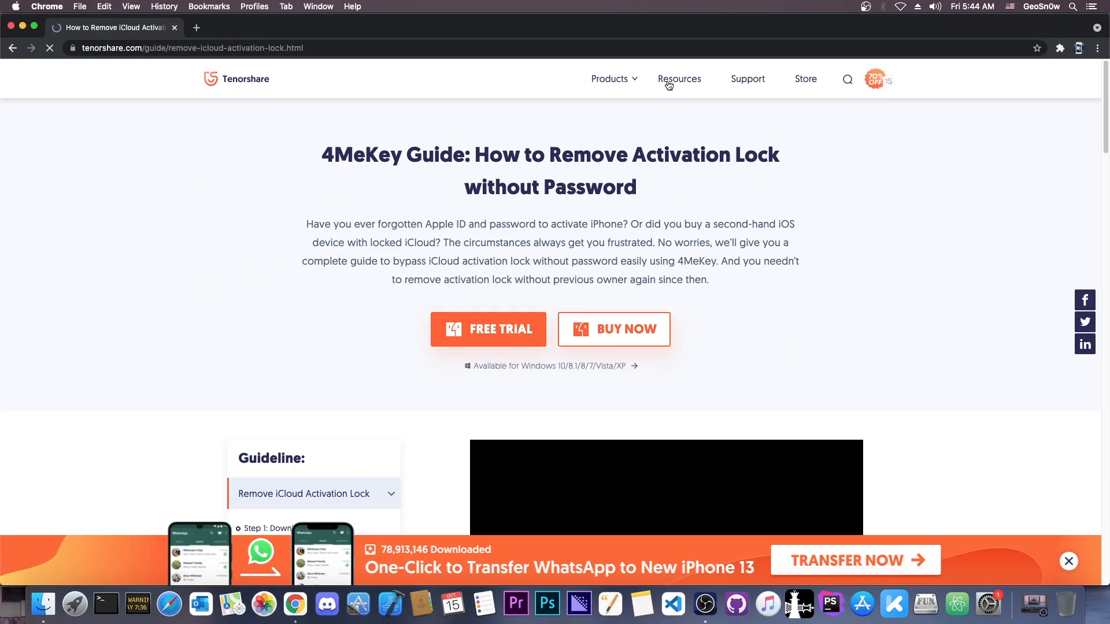
scroll("down", 3)
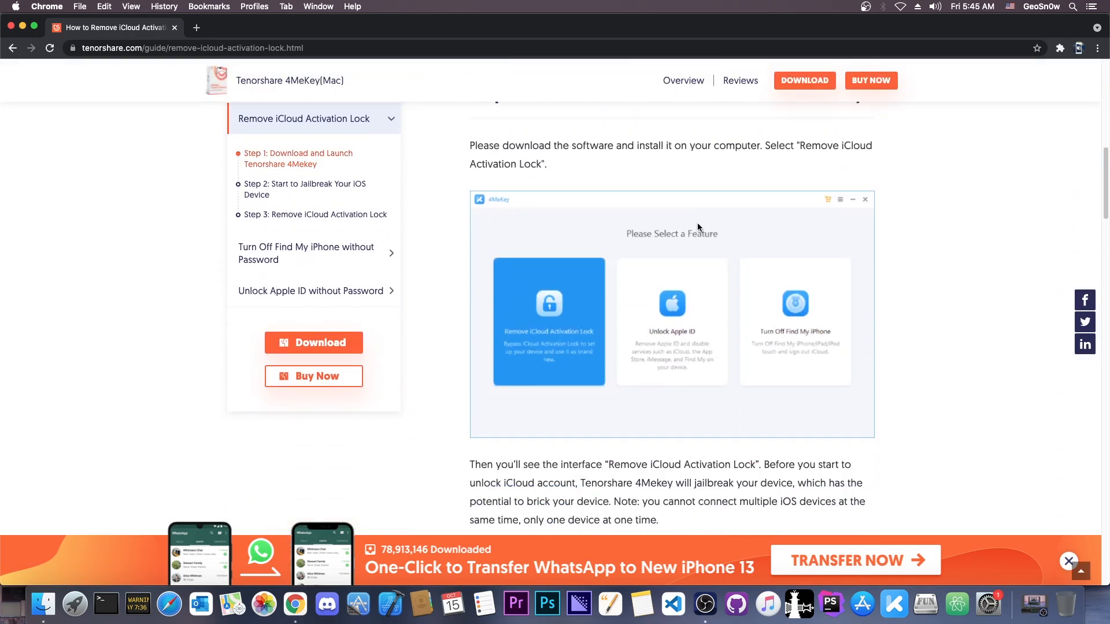
scroll("down", 3)
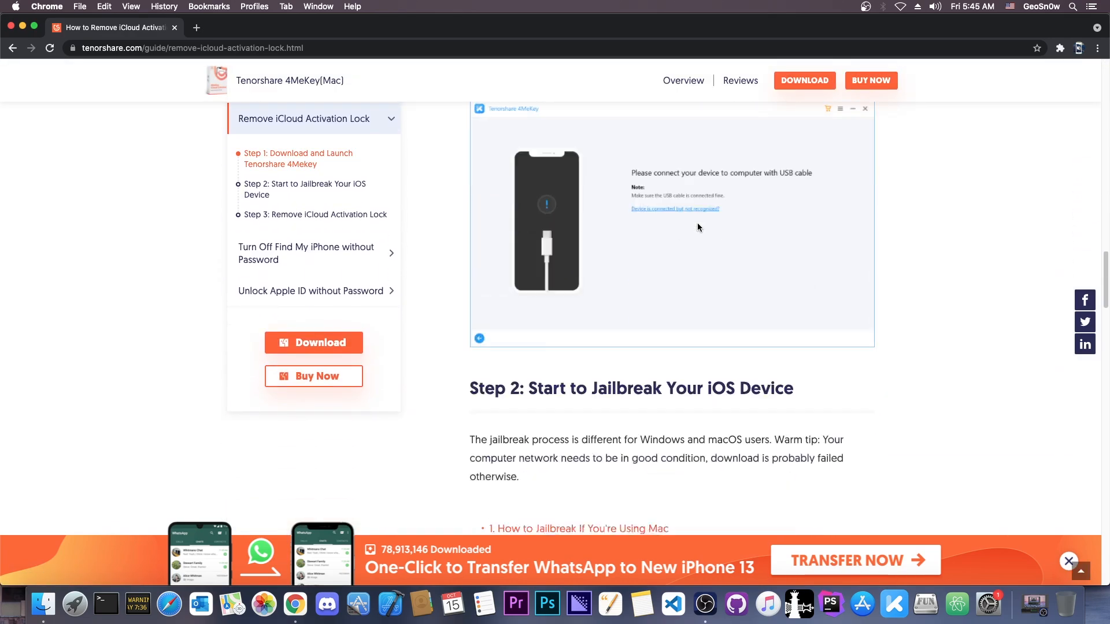
scroll("down", 3)
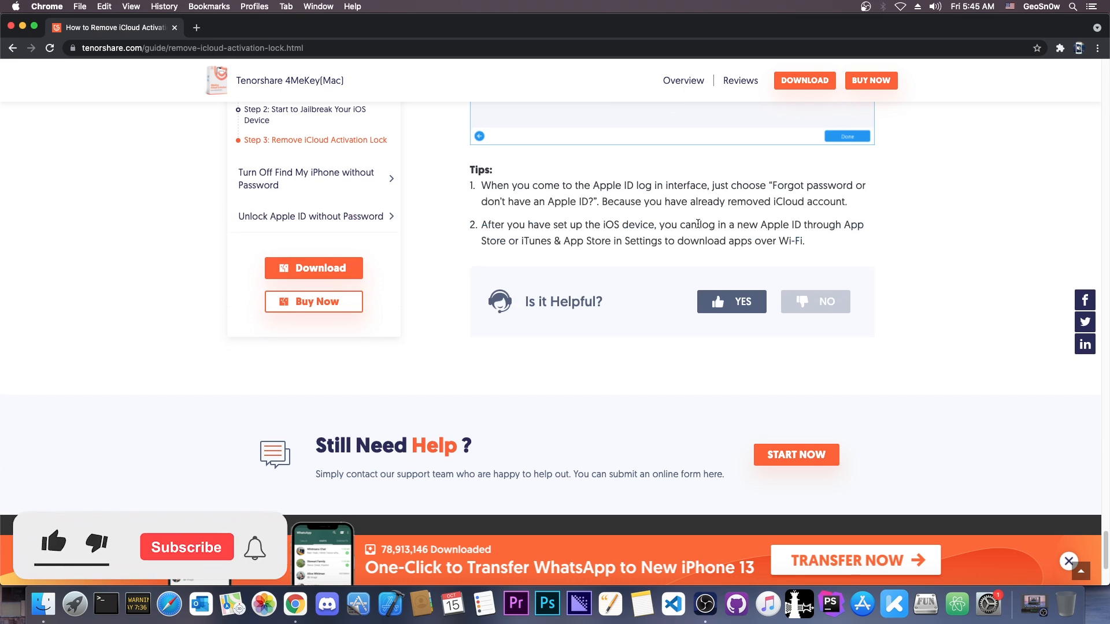